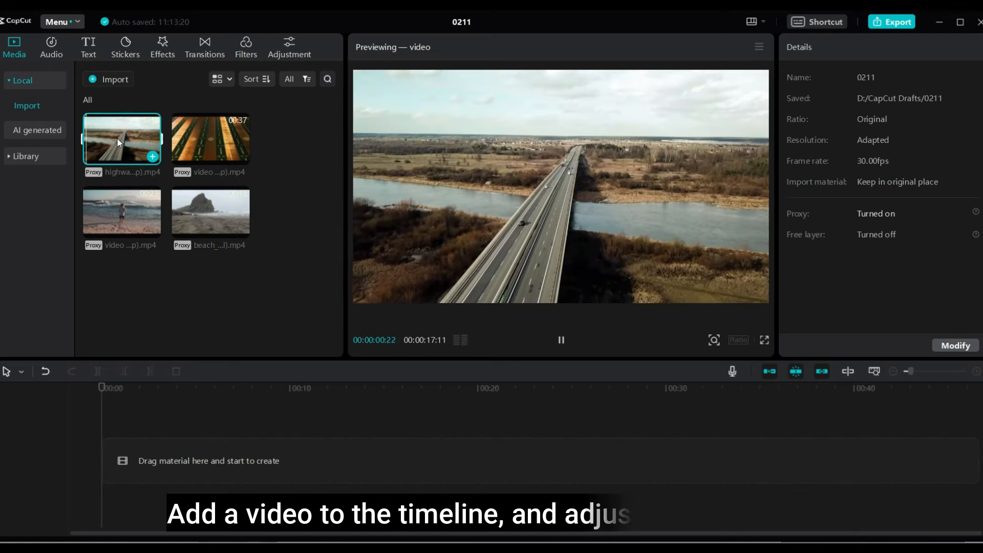
Place the highway drone clip on the timeline and trim it to 12 seconds.
{"action": "left_click_drag", "start_coordinate": [122, 138], "coordinate": [250, 461]}
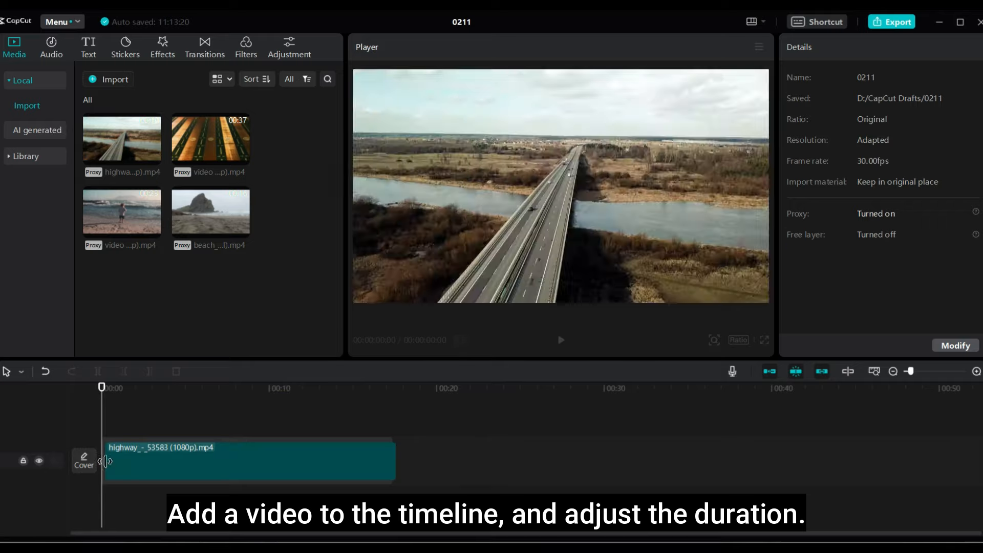
{"action": "left_click", "coordinate": [245, 461]}
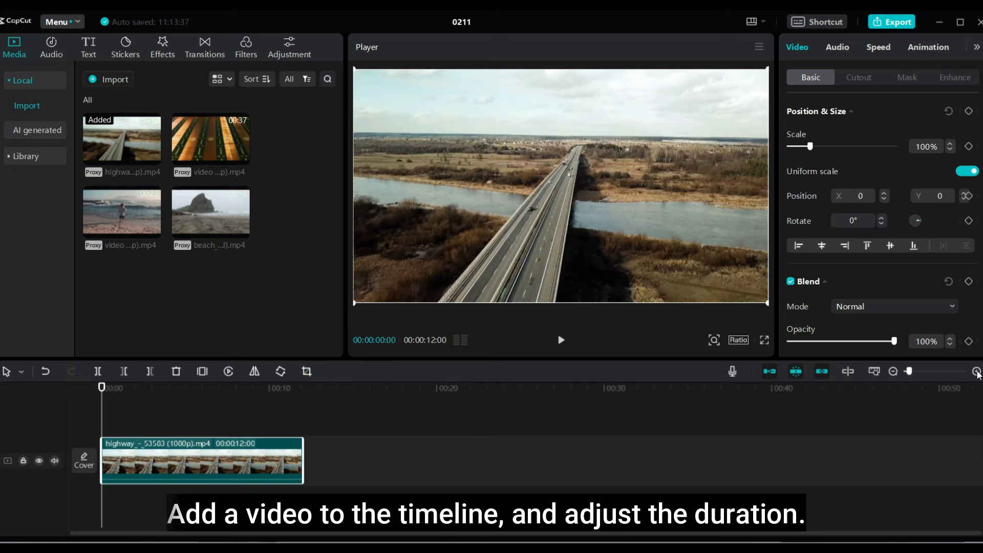
Add a Default text clip on its own track and set its font to Coda-Heavy.
{"action": "left_click", "coordinate": [88, 46]}
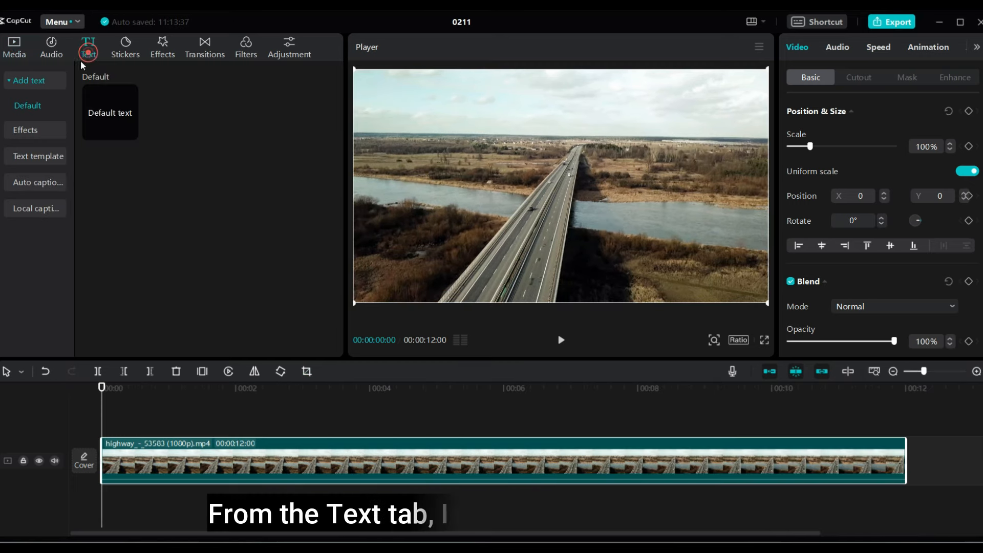
{"action": "left_click", "coordinate": [110, 111]}
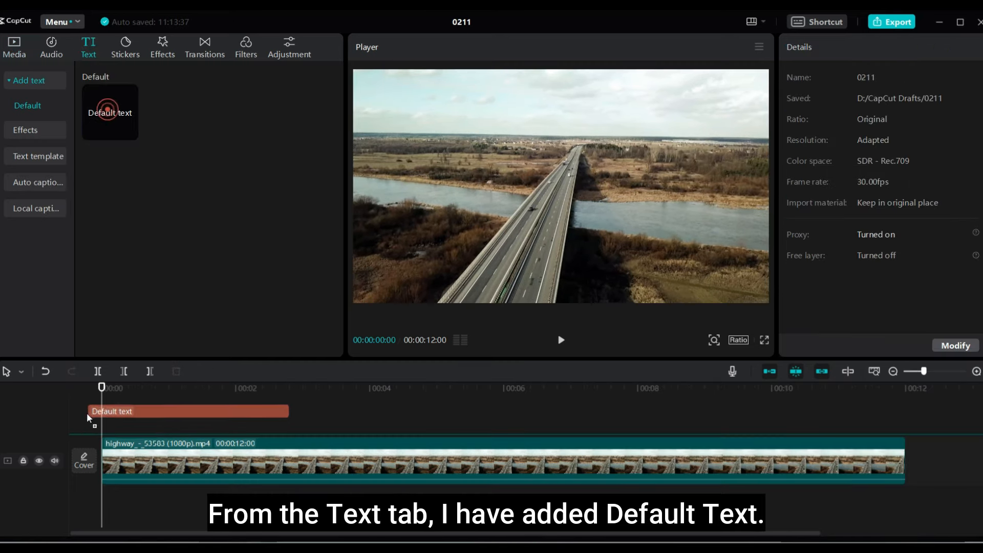
{"action": "left_click", "coordinate": [188, 410]}
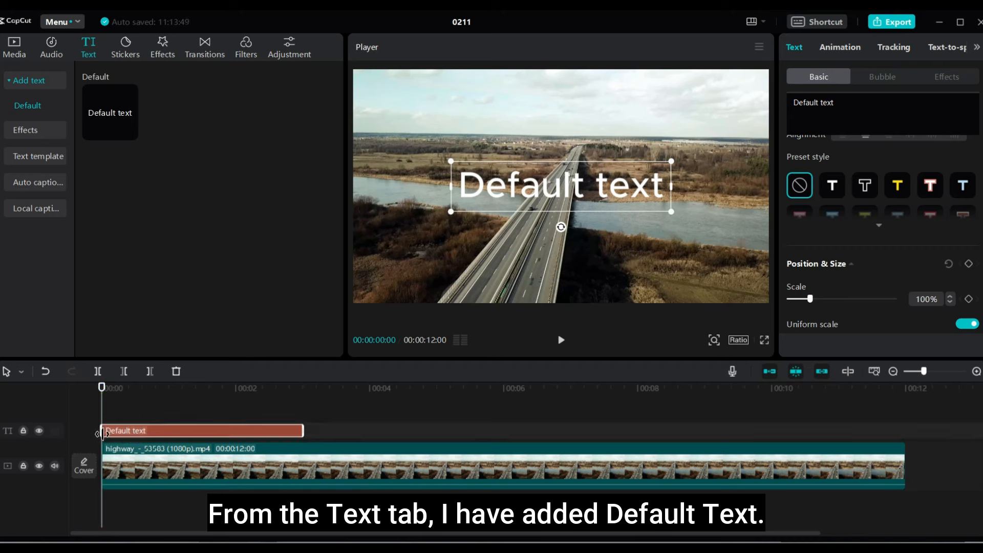
{"action": "mouse_move", "coordinate": [801, 412]}
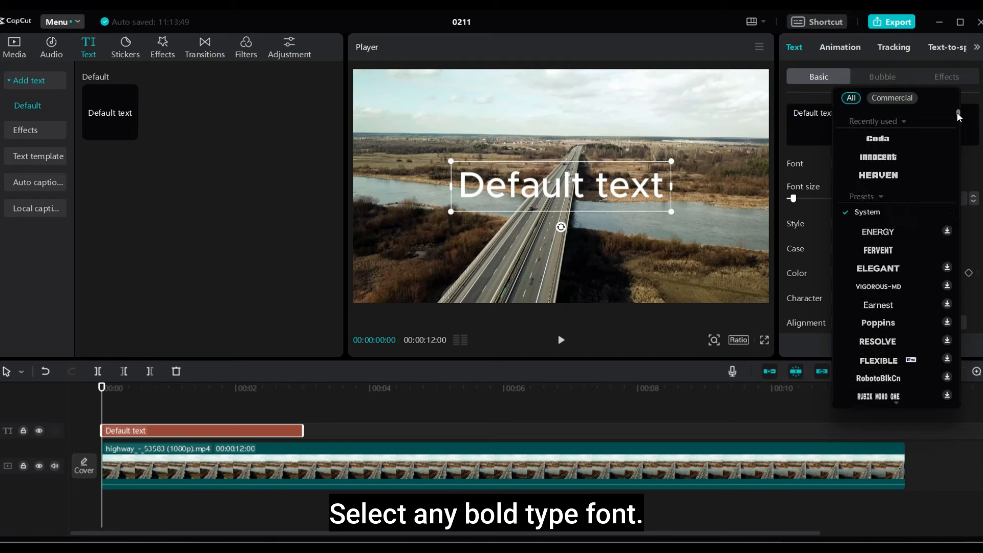
{"action": "left_click", "coordinate": [878, 138]}
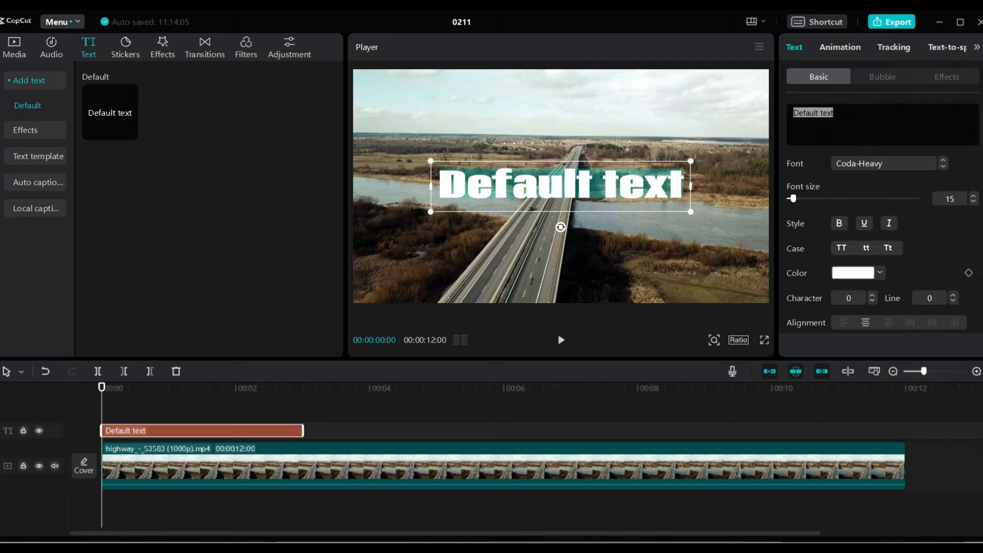
Make the title read 'CapCut' and return to where it shows over the footage.
{"action": "type", "text": "CapCu"}
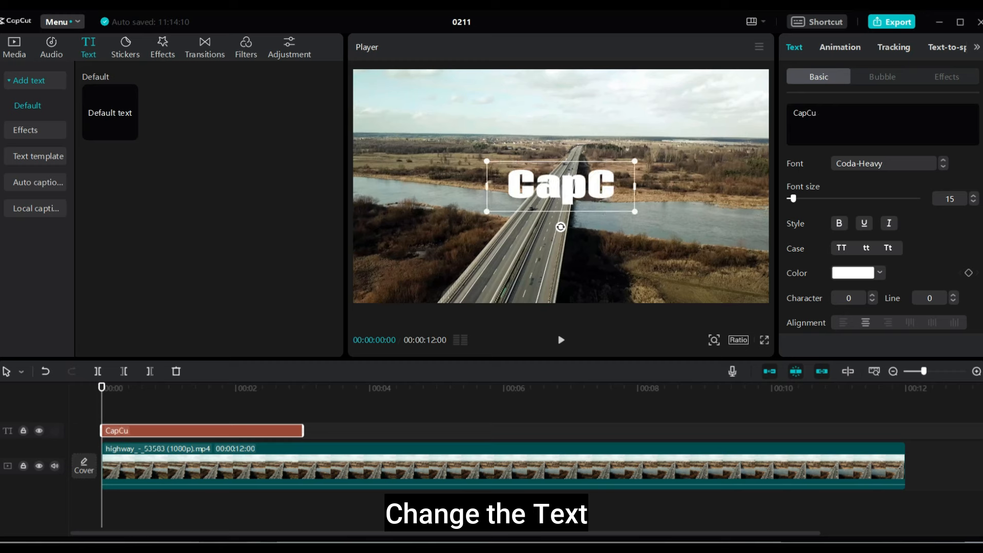
{"action": "type", "text": "ut"}
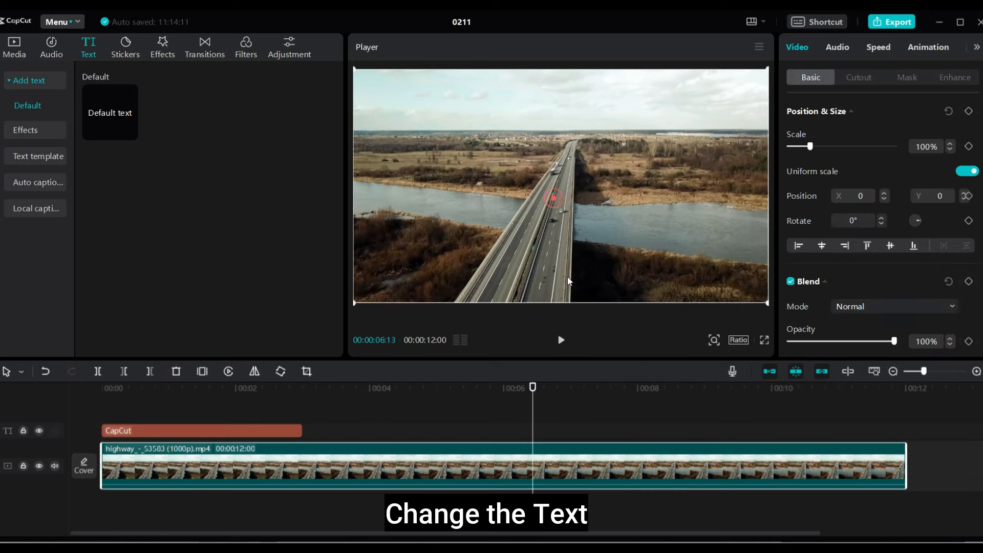
{"action": "left_click", "coordinate": [236, 387]}
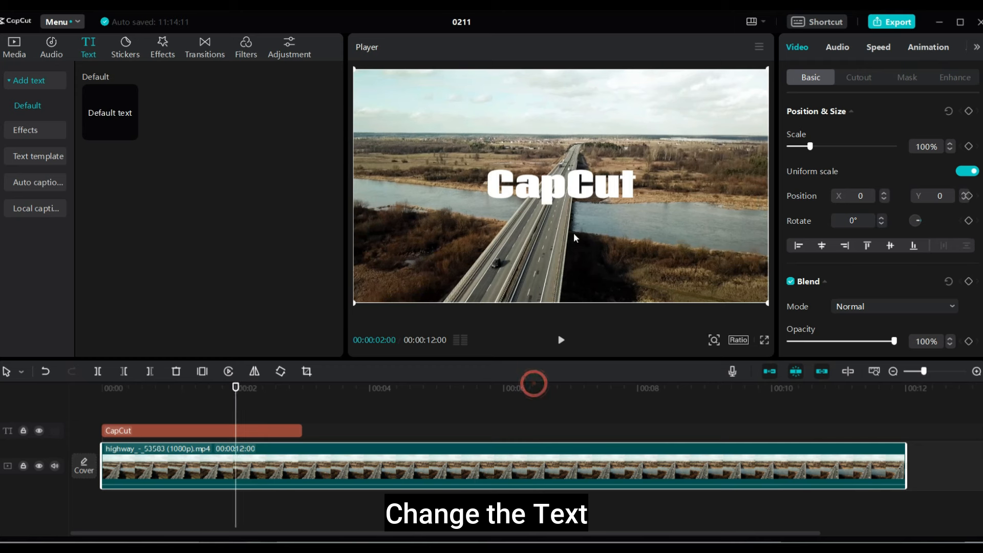
{"action": "left_click", "coordinate": [558, 185]}
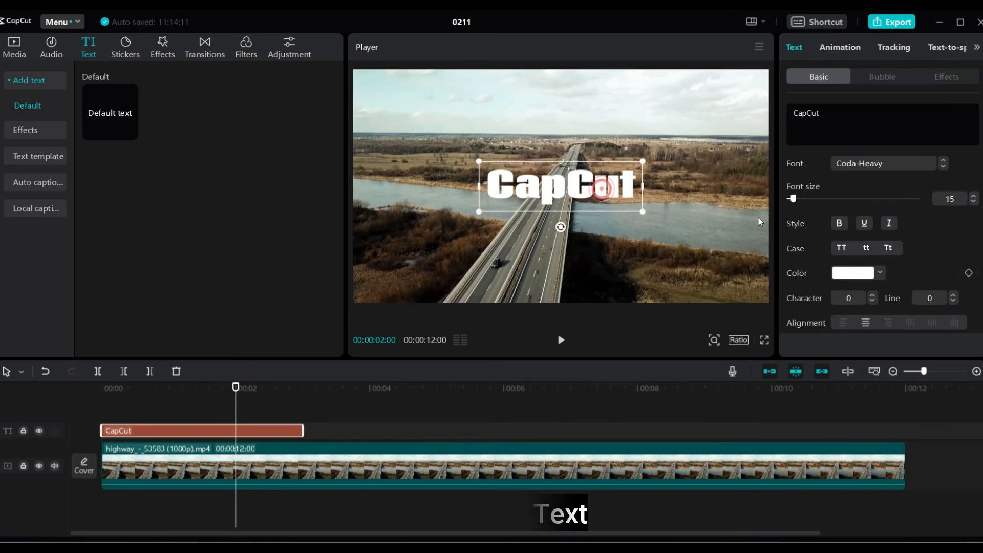
Enlarge the CapCut title with the Font size slider and hide the highway video track.
{"action": "left_click_drag", "start_coordinate": [792, 198], "coordinate": [798, 202]}
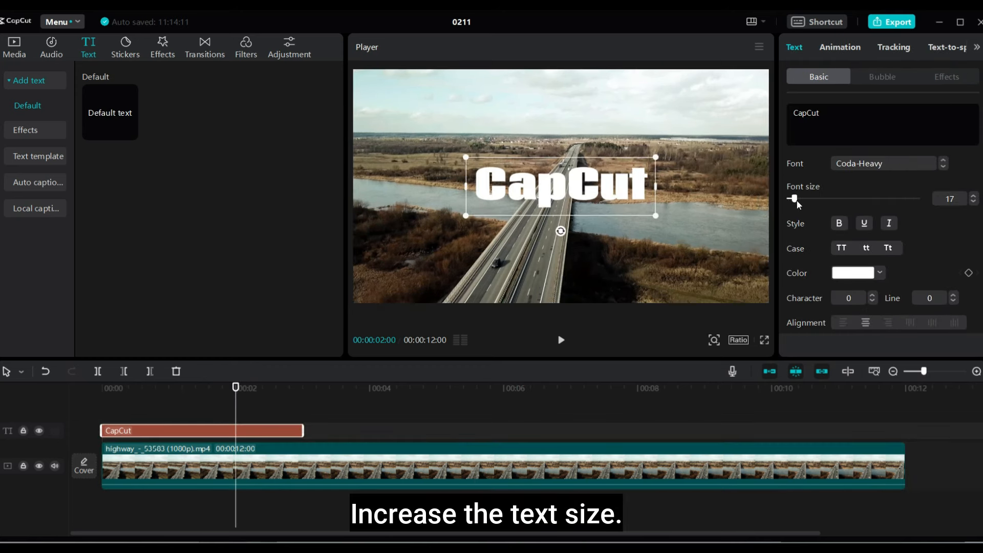
{"action": "left_click_drag", "start_coordinate": [795, 198], "coordinate": [816, 198]}
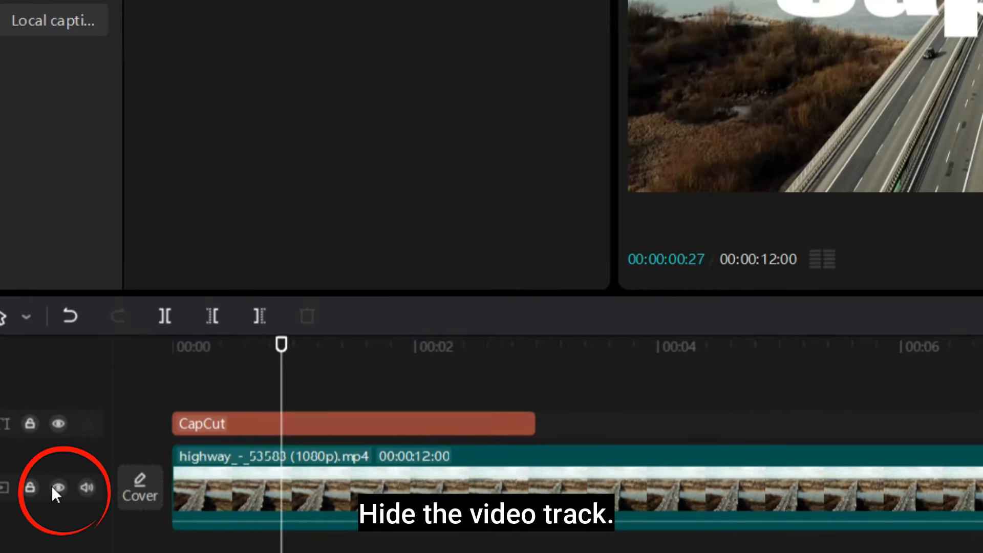
{"action": "left_click", "coordinate": [59, 487]}
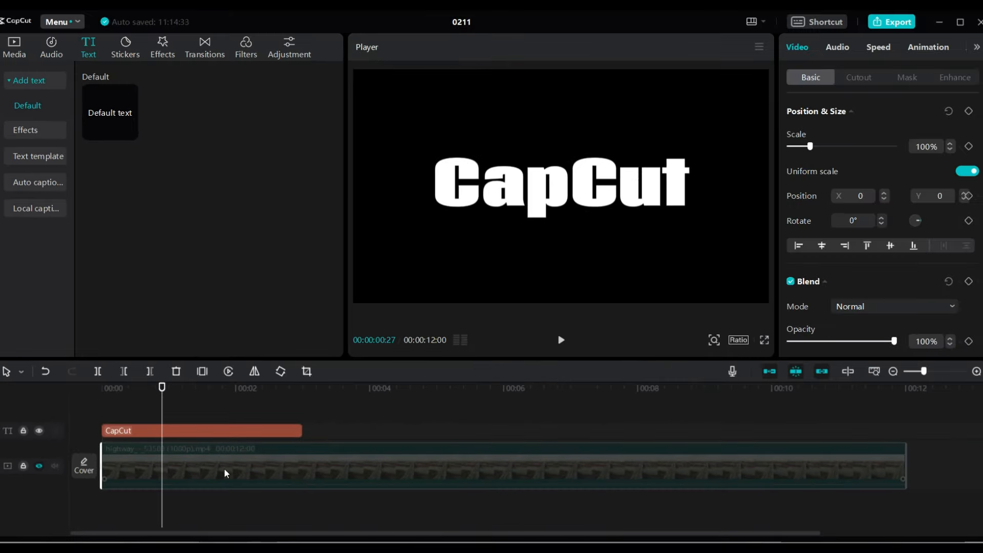
Export the white-on-black CapCut frame as a 1080P PNG still via the Player menu.
{"action": "left_click", "coordinate": [759, 46]}
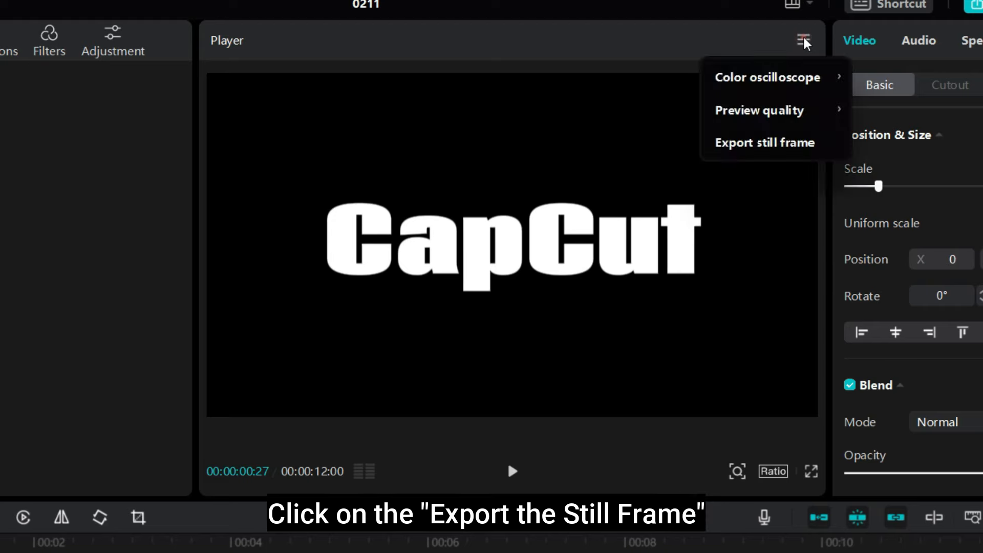
{"action": "mouse_move", "coordinate": [871, 161]}
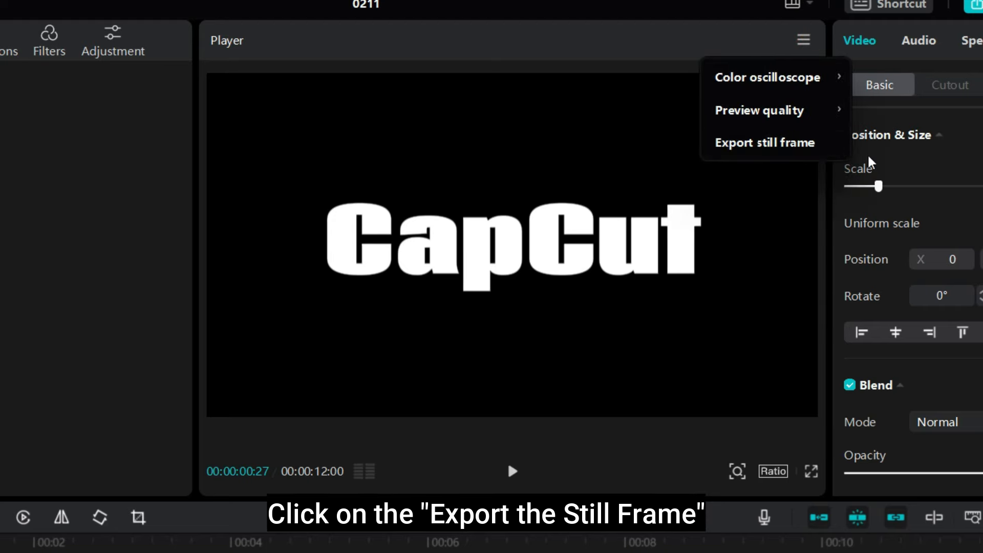
{"action": "left_click", "coordinate": [764, 142]}
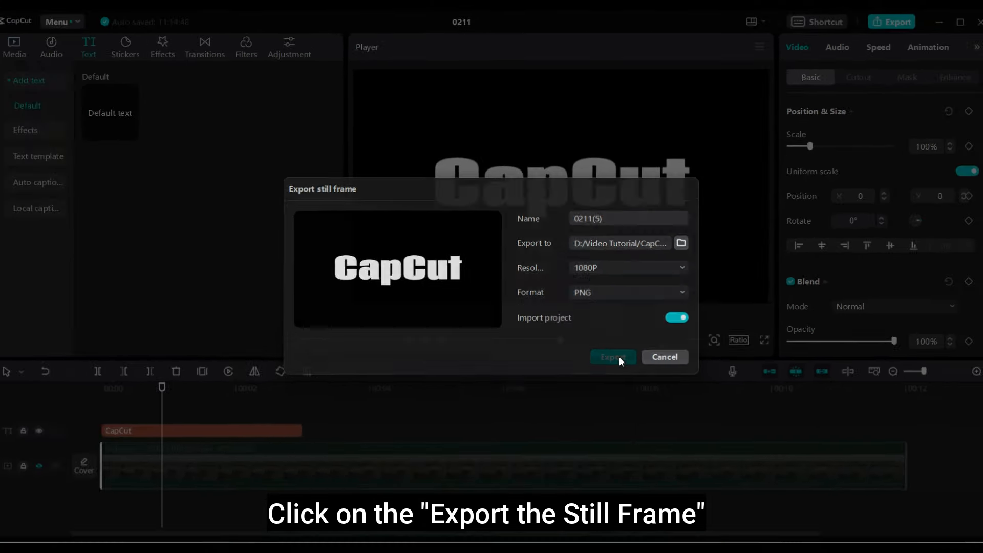
{"action": "left_click", "coordinate": [612, 357]}
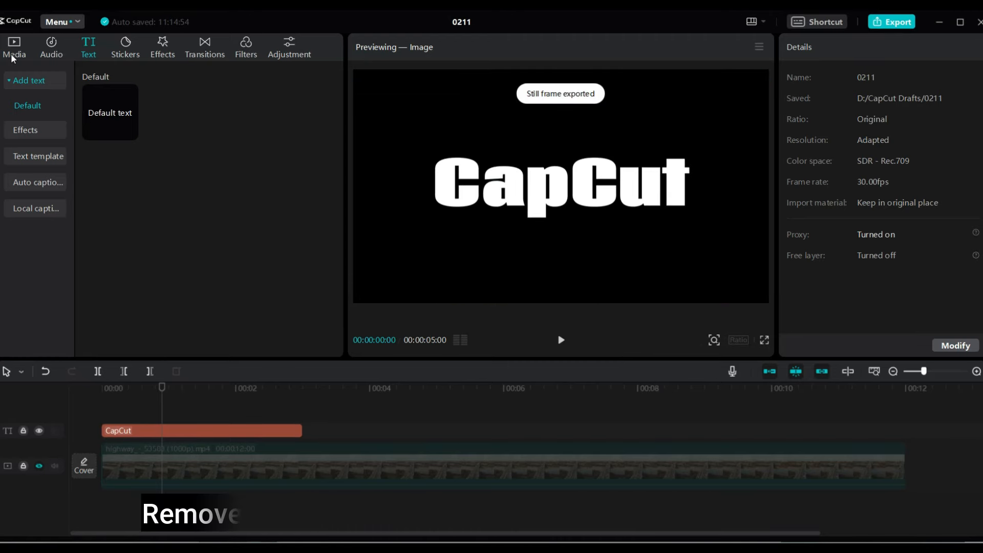
Put the CapCut PNG from Media above the highway clip and return the playhead to its start.
{"action": "left_click", "coordinate": [13, 46]}
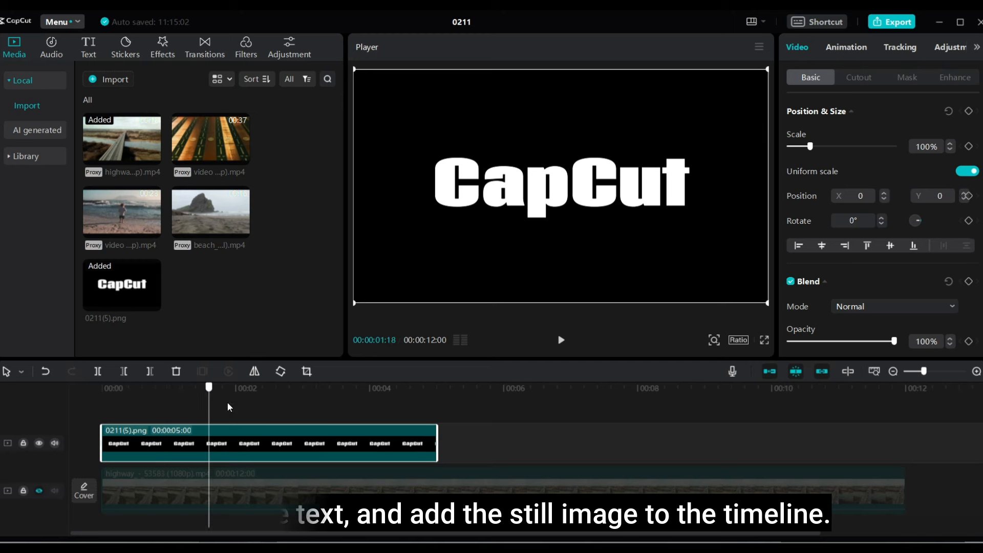
{"action": "left_click_drag", "start_coordinate": [209, 387], "coordinate": [438, 387]}
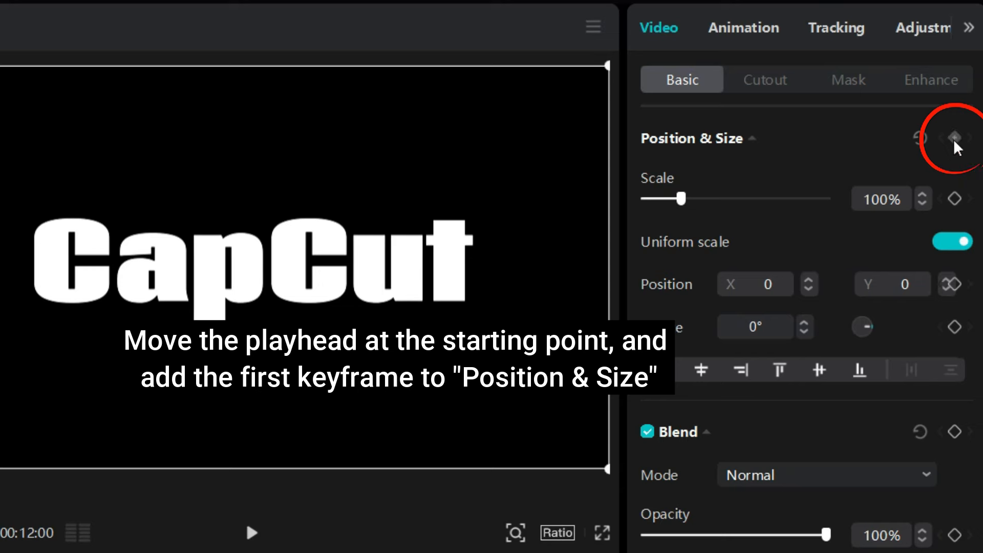
{"action": "mouse_move", "coordinate": [956, 137]}
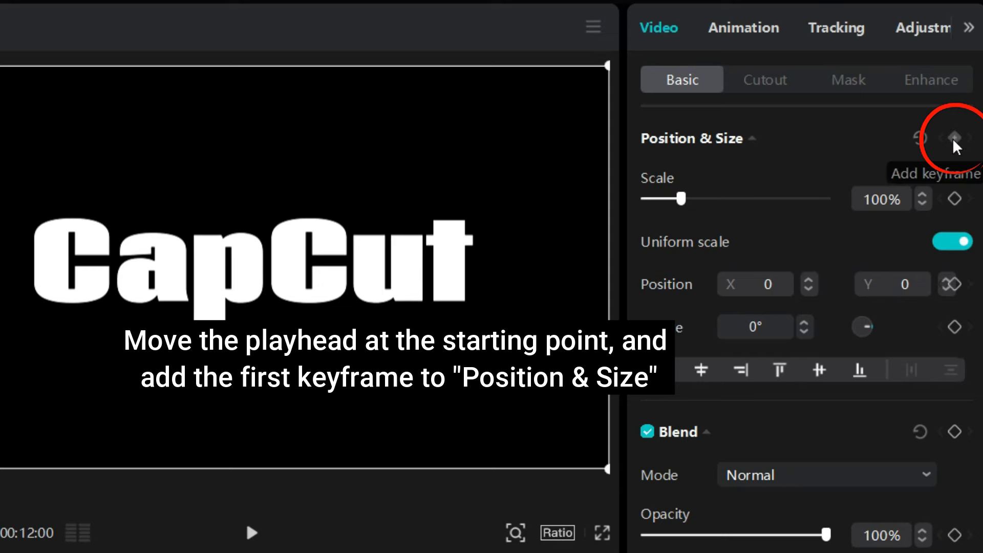
Keyframe Position & Size at 100% scale, then scale the text image to 500% later on.
{"action": "left_click", "coordinate": [954, 138]}
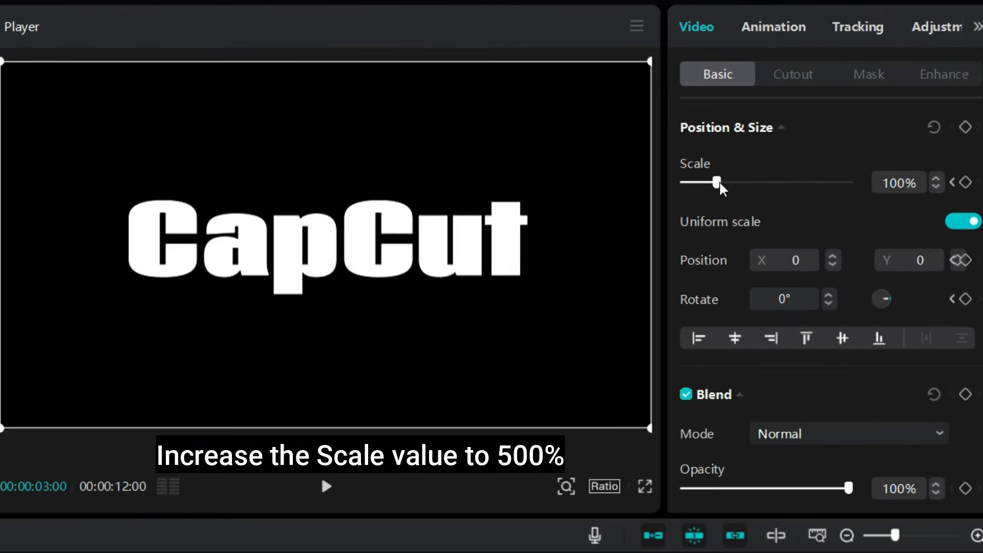
{"action": "left_click_drag", "start_coordinate": [718, 183], "coordinate": [779, 183]}
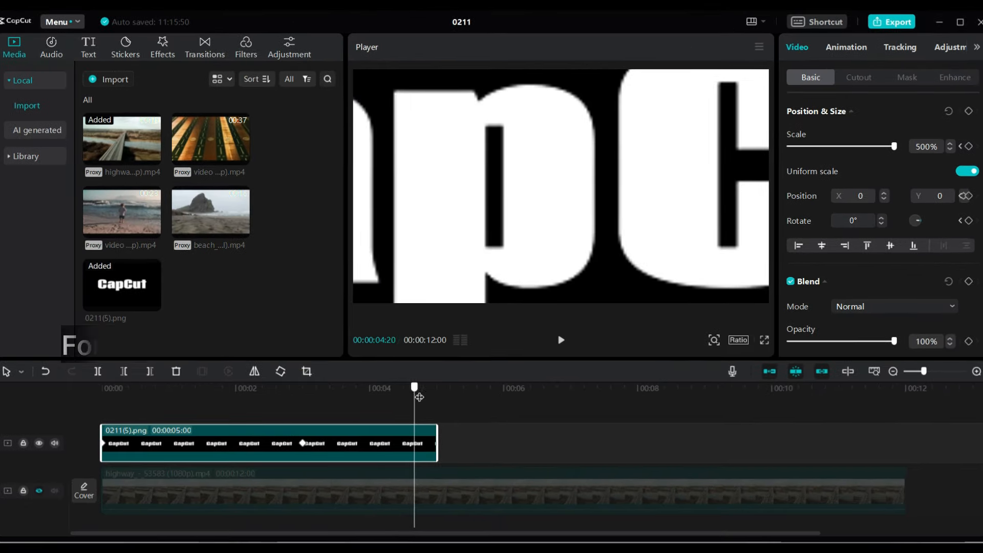
Near the clip end add a keyframe with Scale 2500% and Position X 419.
{"action": "left_click_drag", "start_coordinate": [414, 388], "coordinate": [438, 387]}
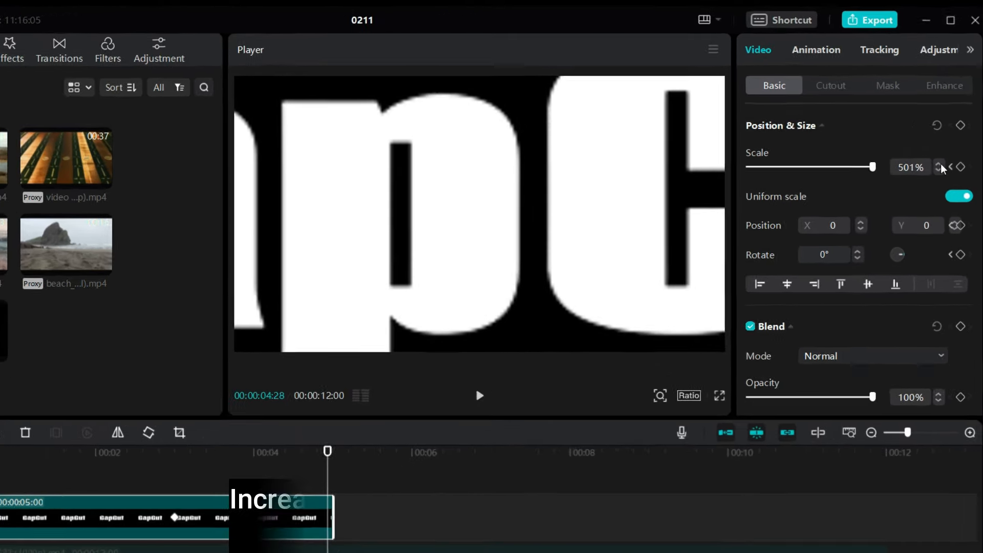
{"action": "left_click", "coordinate": [940, 163]}
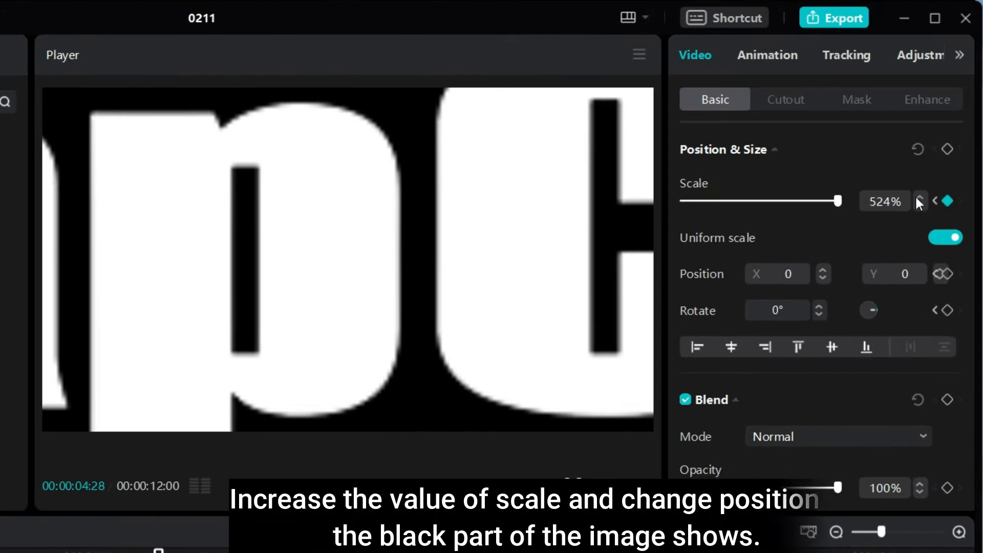
{"action": "left_click", "coordinate": [884, 202]}
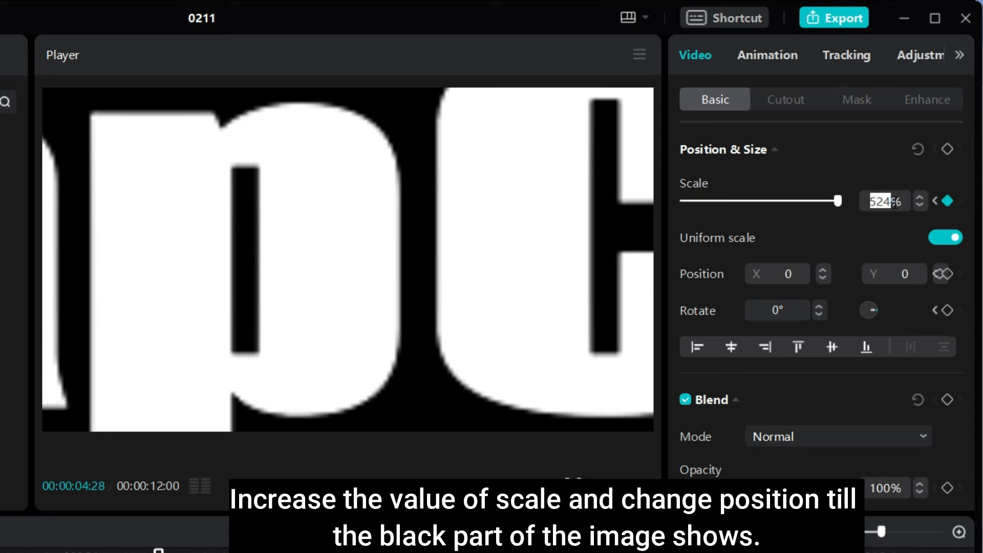
{"action": "type", "text": "2000"}
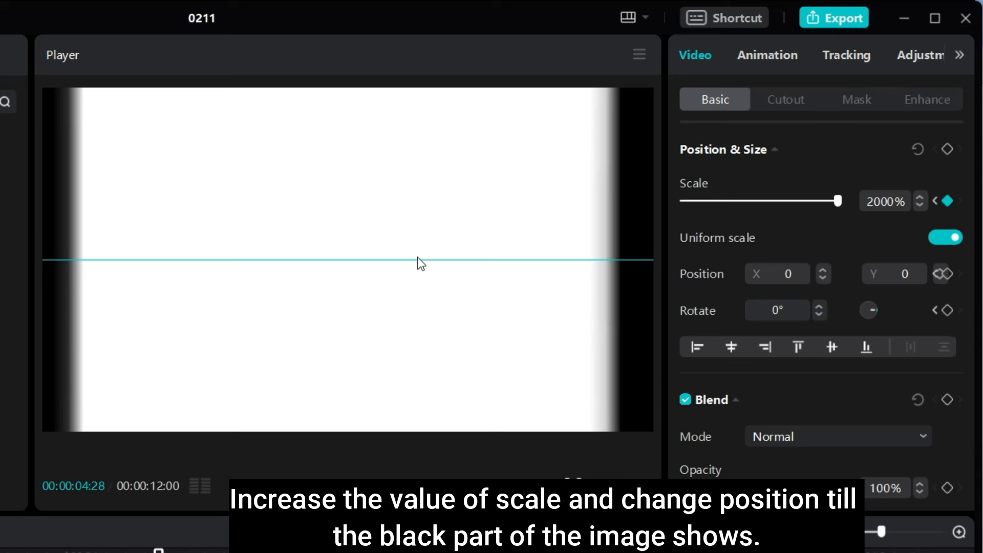
{"action": "type", "text": "419"}
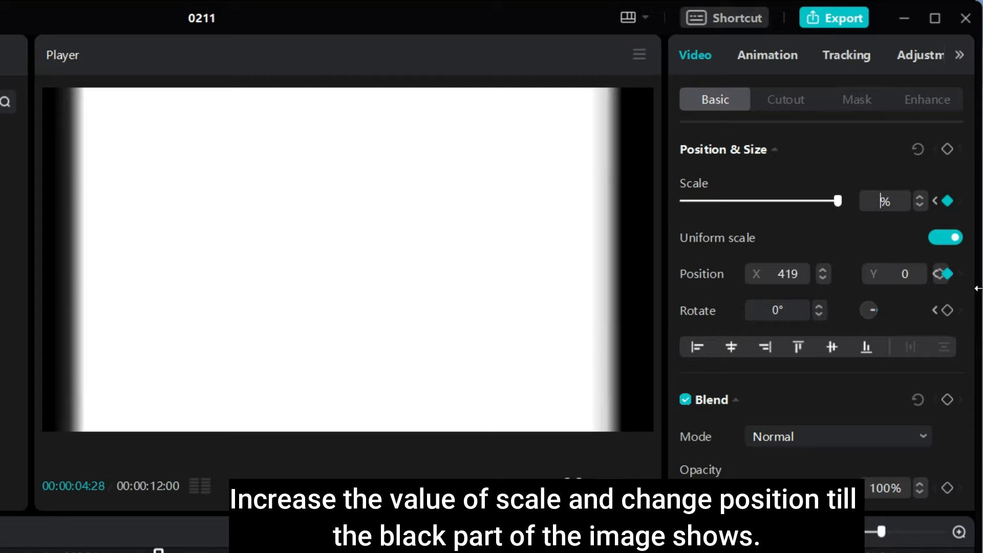
{"action": "type", "text": "2500"}
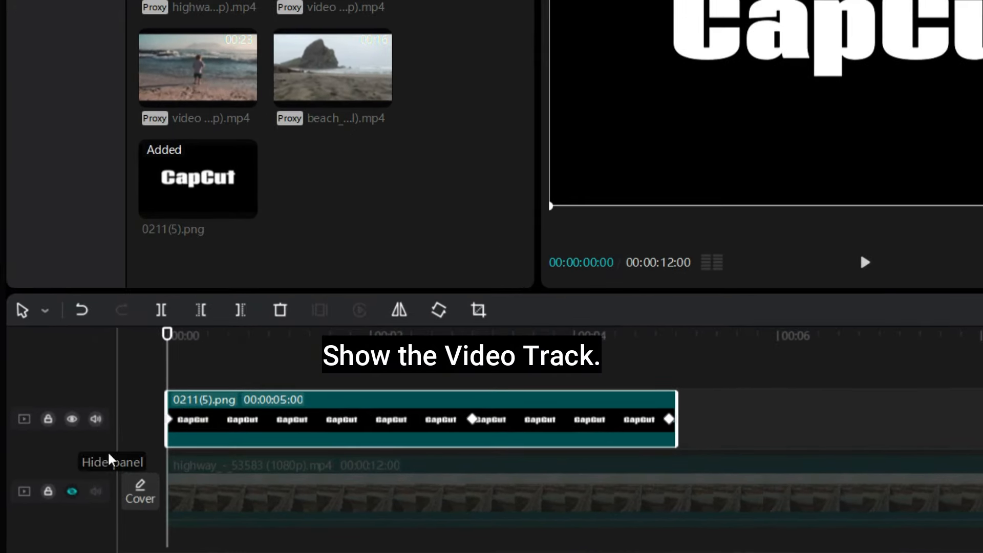
{"action": "mouse_move", "coordinate": [72, 491]}
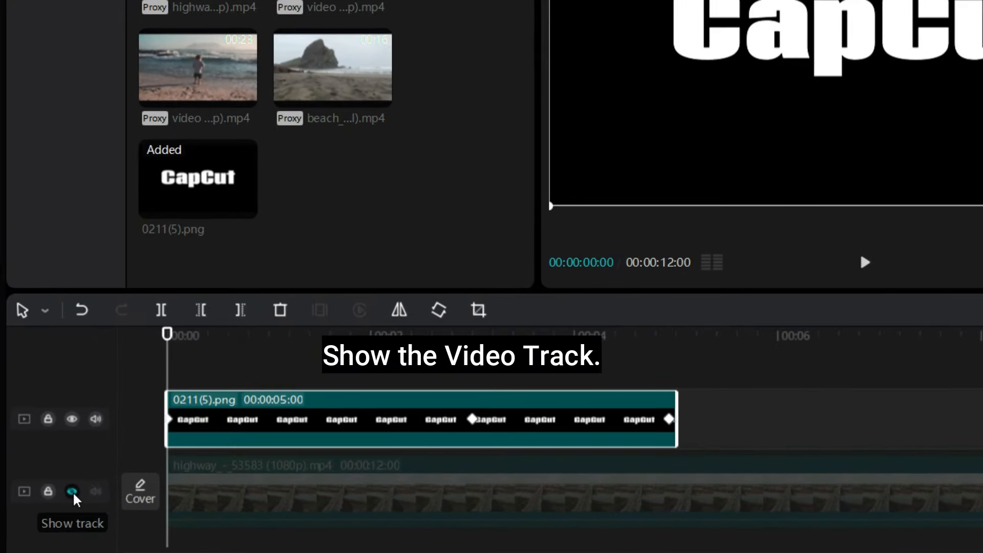
Turn the highway footage track back on beneath the text image.
{"action": "left_click", "coordinate": [72, 491]}
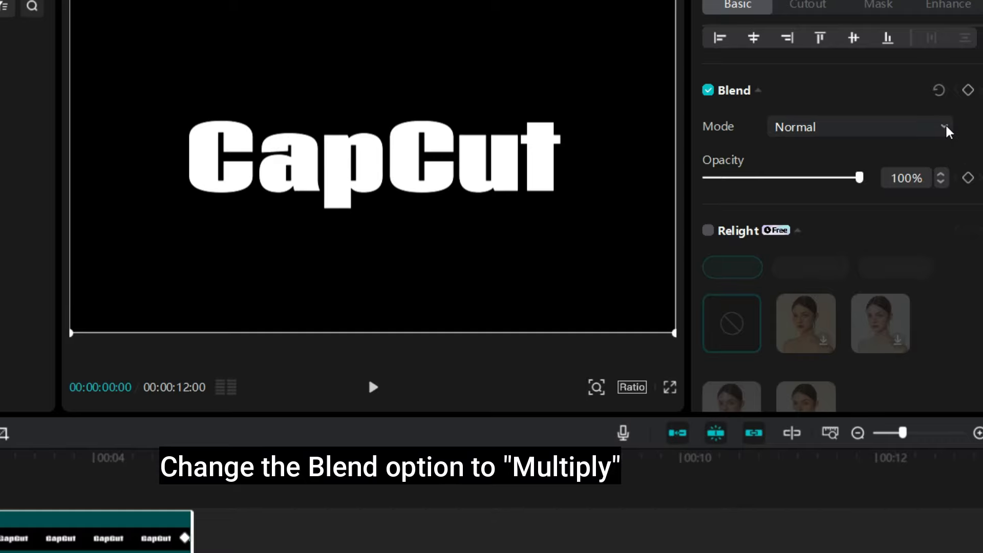
Set the text image's blend mode to Multiply at roughly 77–81% opacity.
{"action": "left_click", "coordinate": [859, 127]}
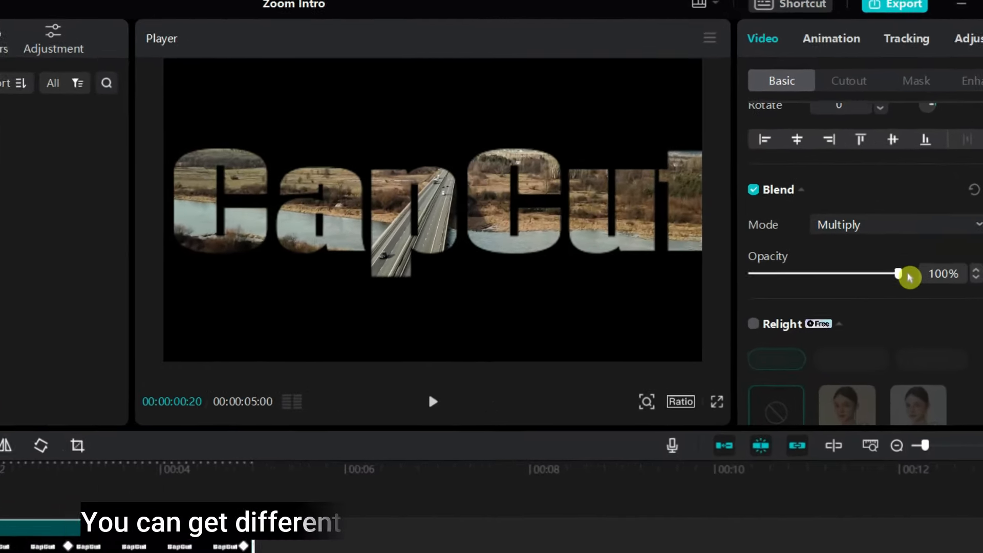
{"action": "left_click_drag", "start_coordinate": [901, 274], "coordinate": [891, 316]}
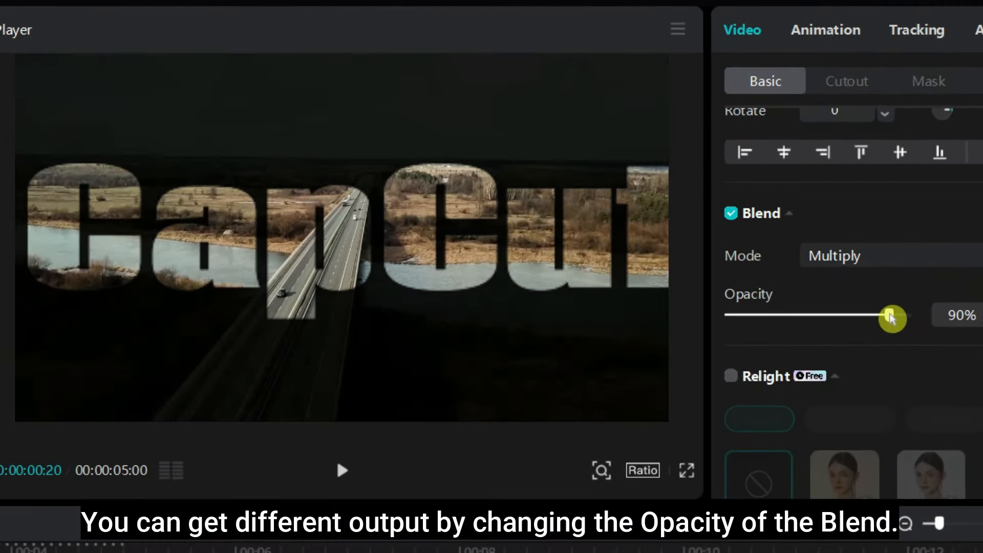
{"action": "left_click_drag", "start_coordinate": [892, 317], "coordinate": [879, 317]}
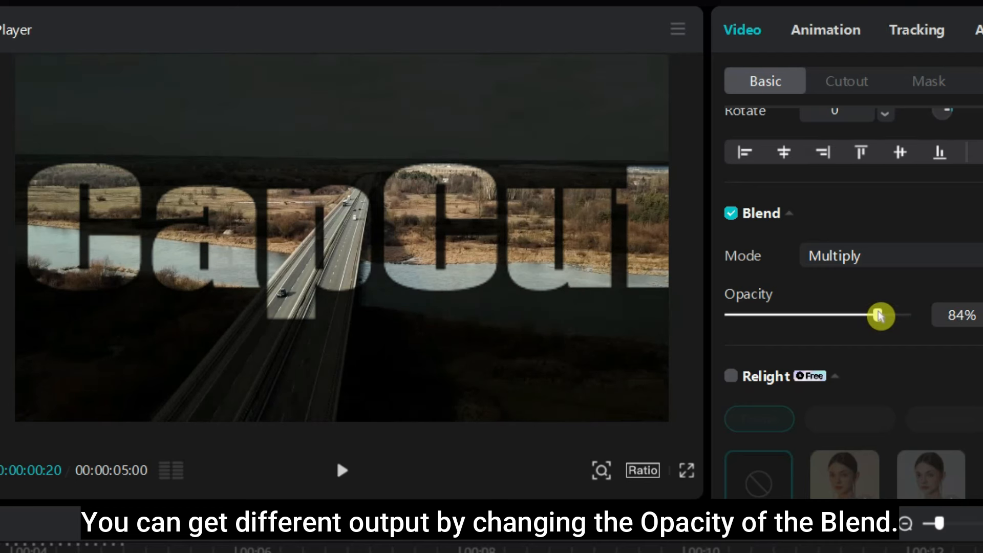
{"action": "left_click_drag", "start_coordinate": [881, 315], "coordinate": [874, 314]}
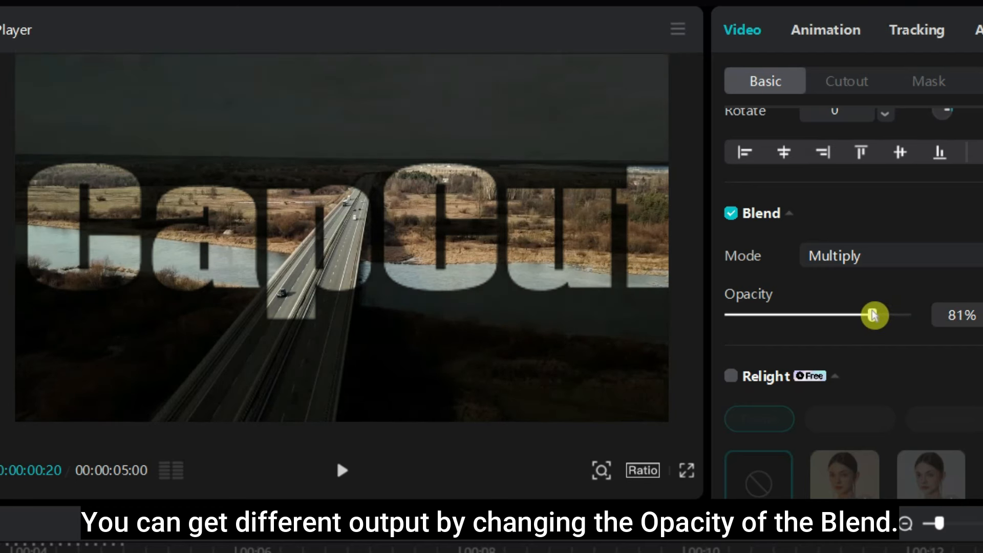
{"action": "left_click_drag", "start_coordinate": [875, 315], "coordinate": [869, 314]}
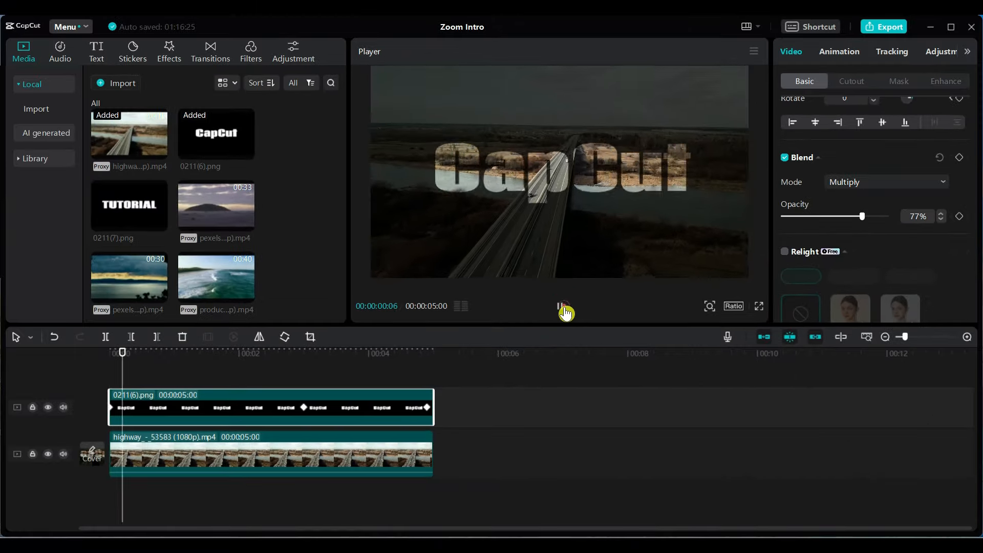
Play the intro to watch the letters zoom in until the highway footage fills the frame.
{"action": "left_click", "coordinate": [562, 311]}
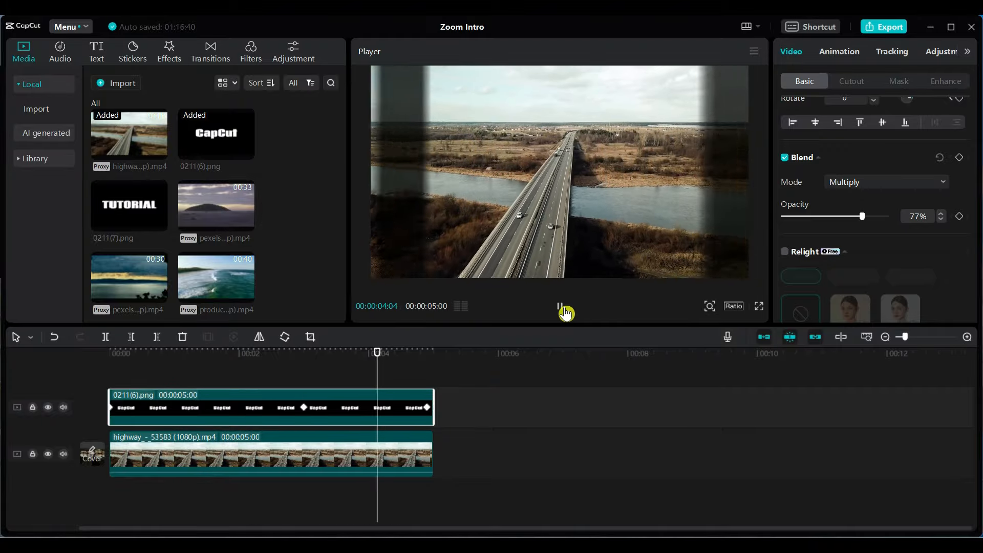